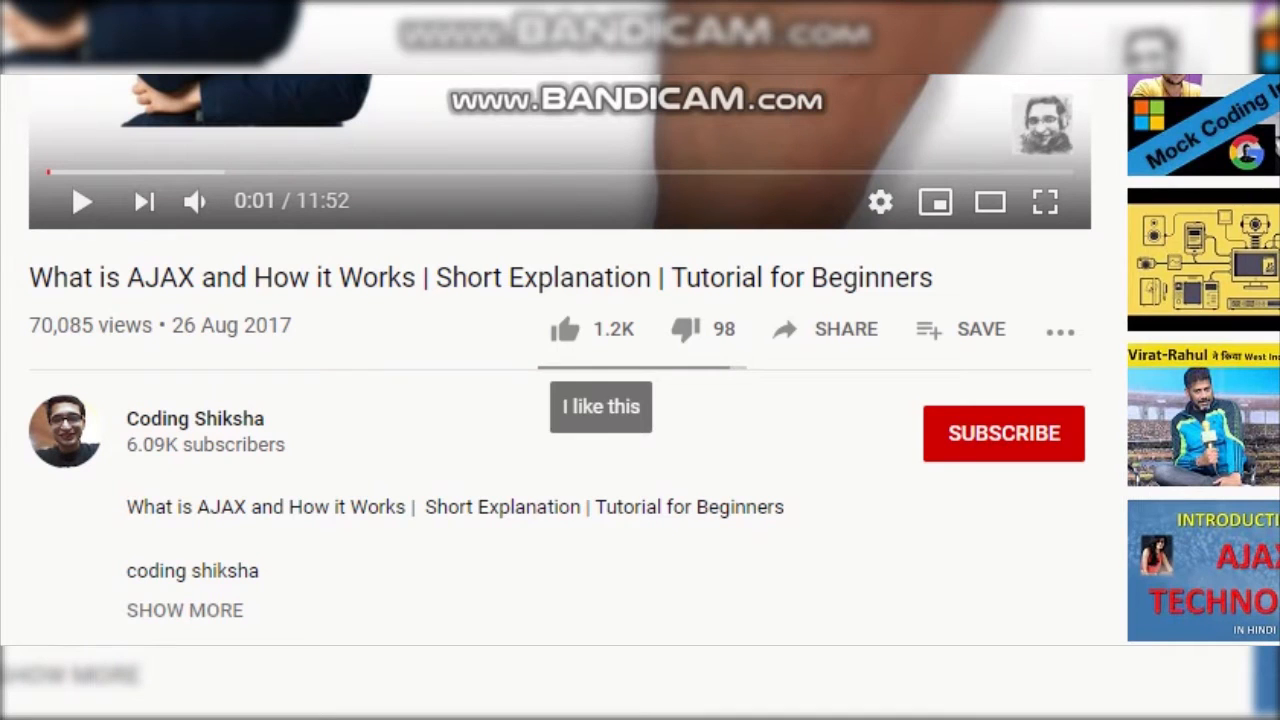
Step: Like the AJAX tutorial video and subscribe to its channel
left_click(564, 330)
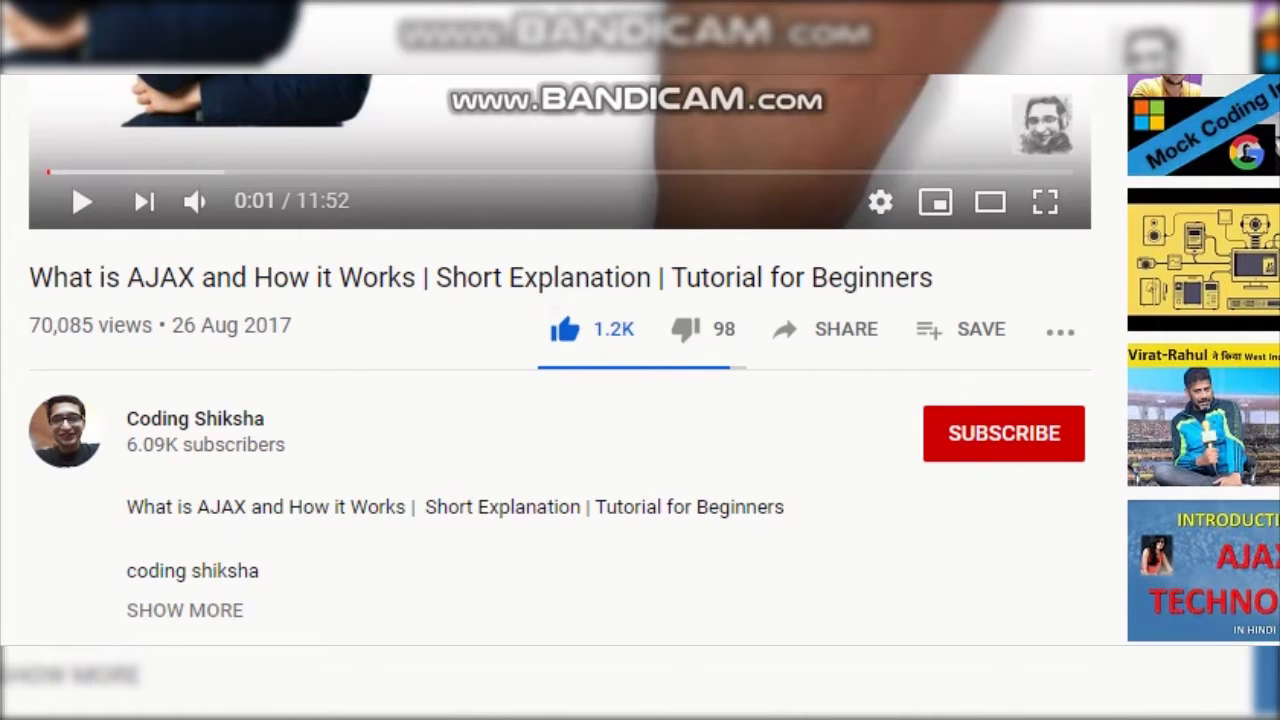
left_click(1004, 432)
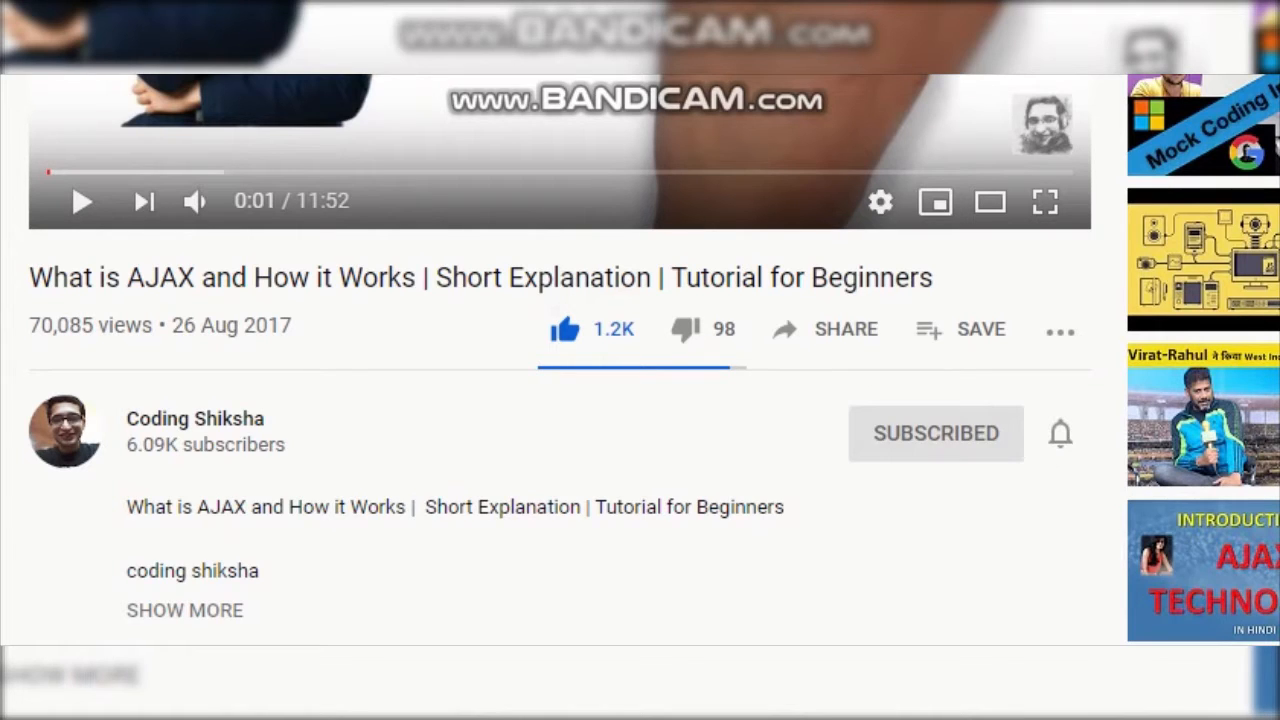
left_click(1060, 432)
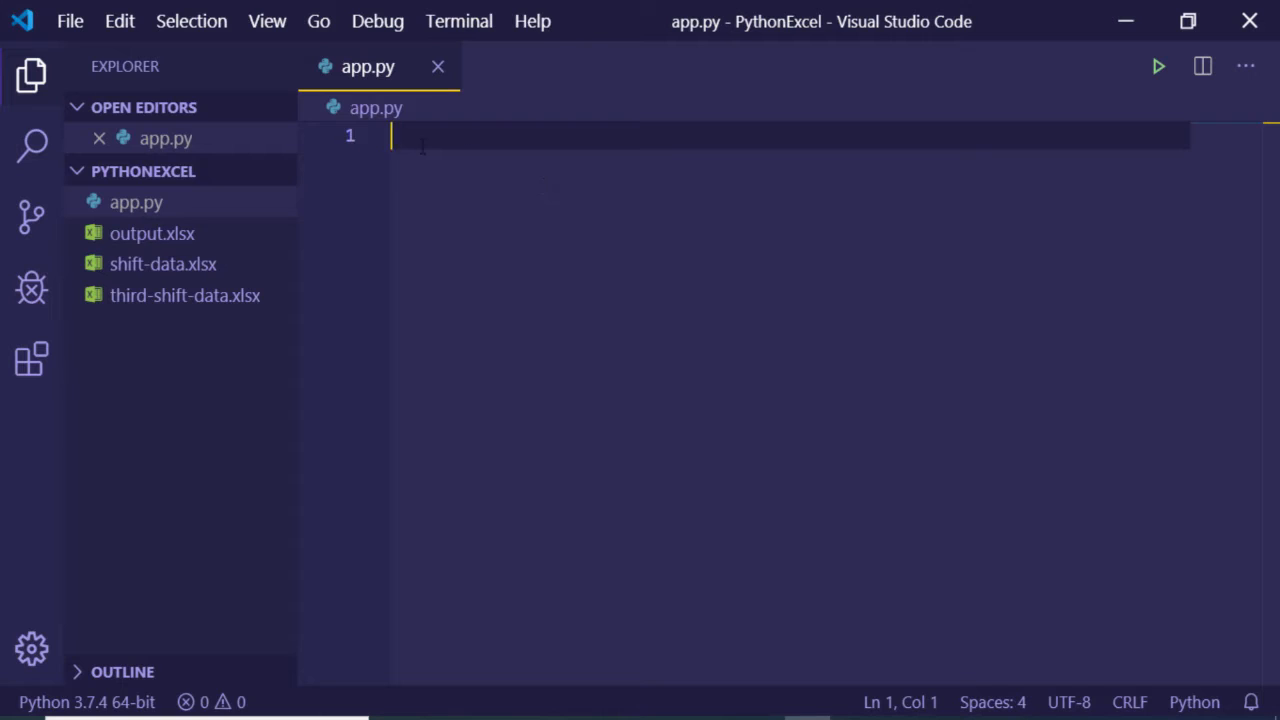
mouse_move(462, 244)
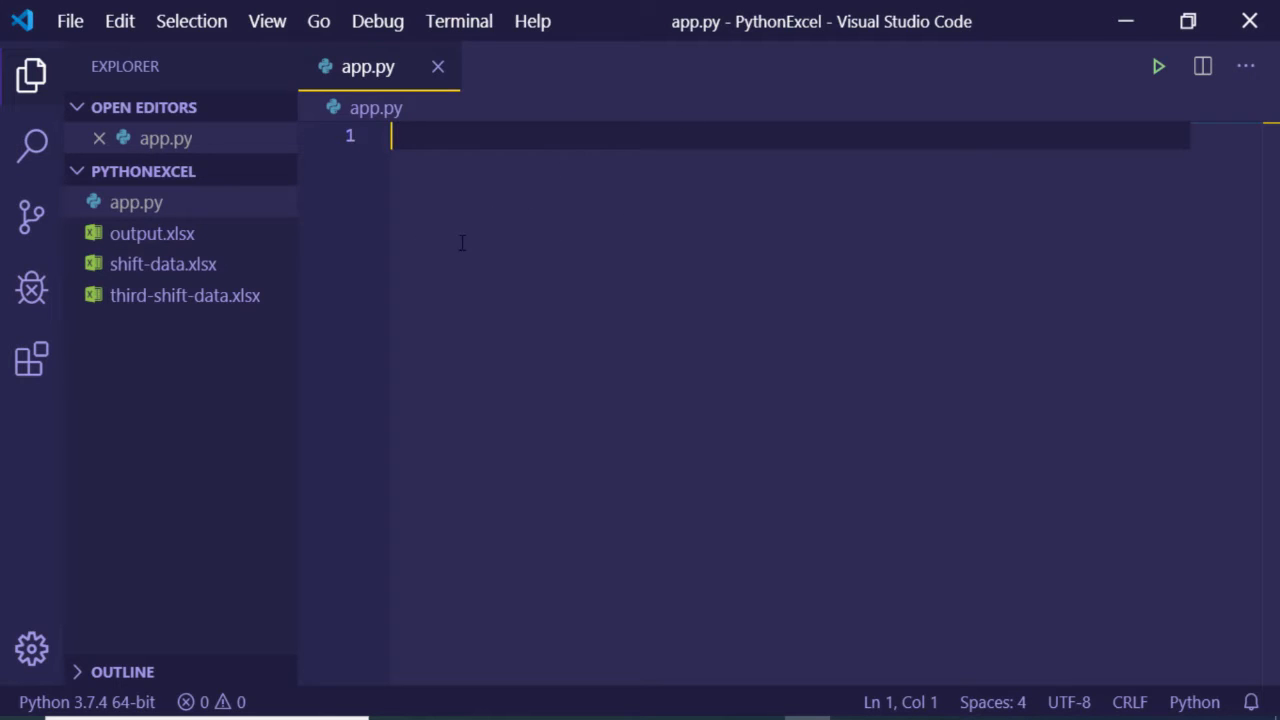
mouse_move(804, 662)
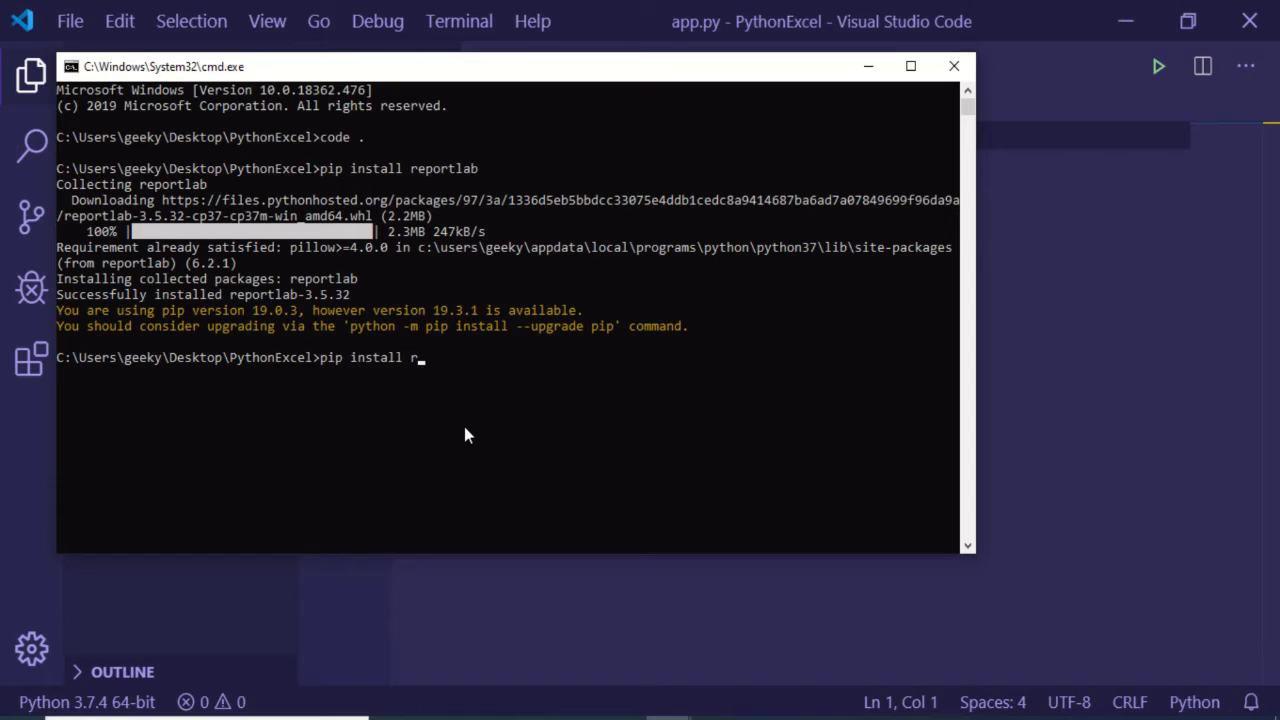
Step: Complete the command 'pip install reportlab' at the PythonExcel prompt without running it
type("eportlab")
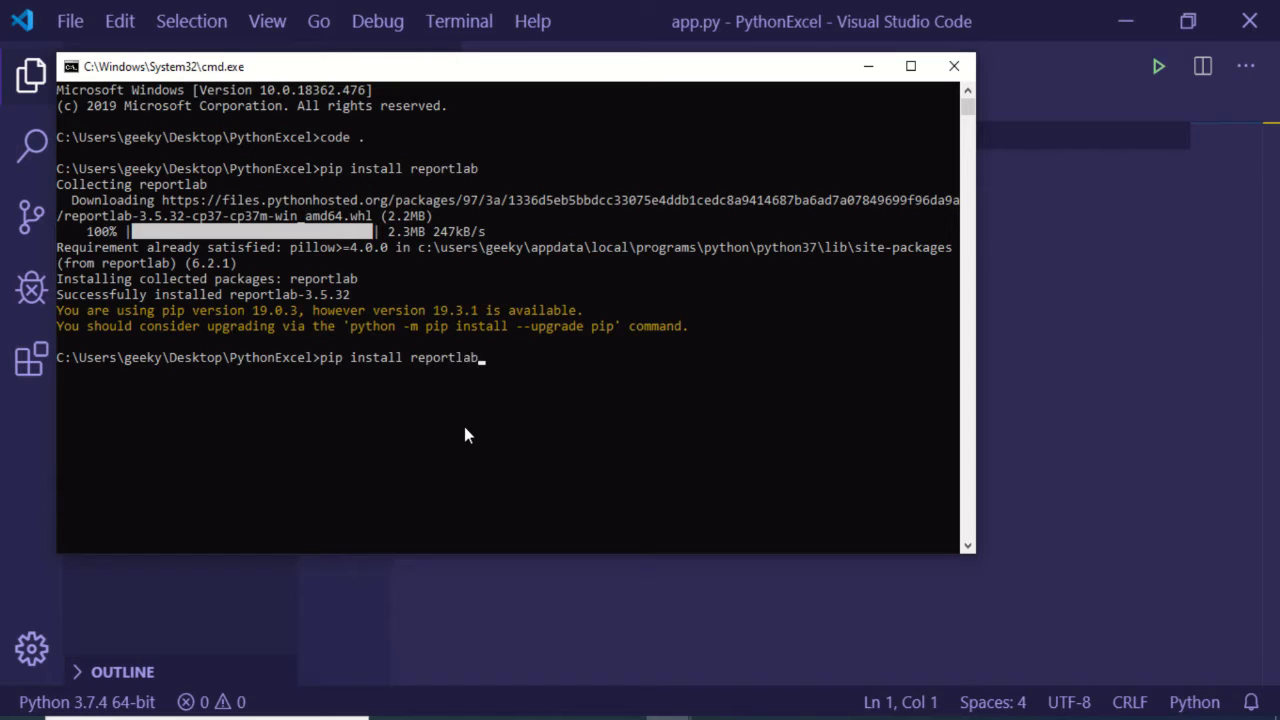
mouse_move(388, 378)
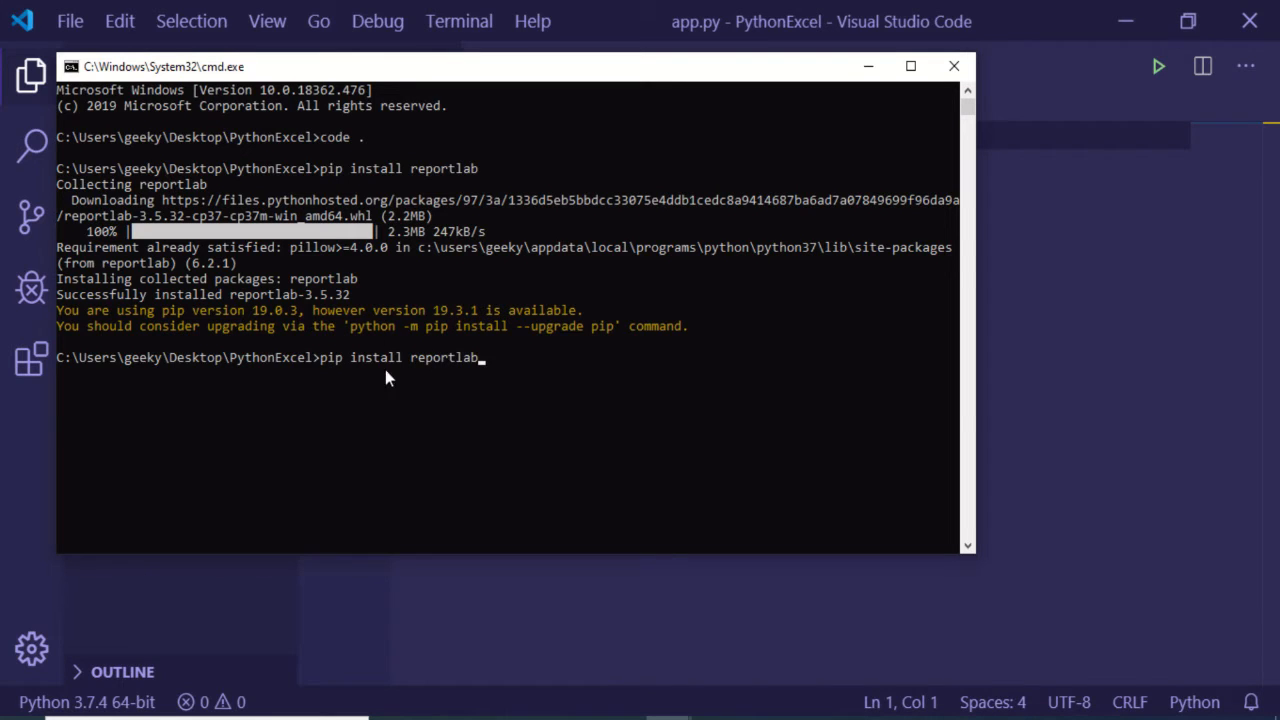
mouse_move(456, 368)
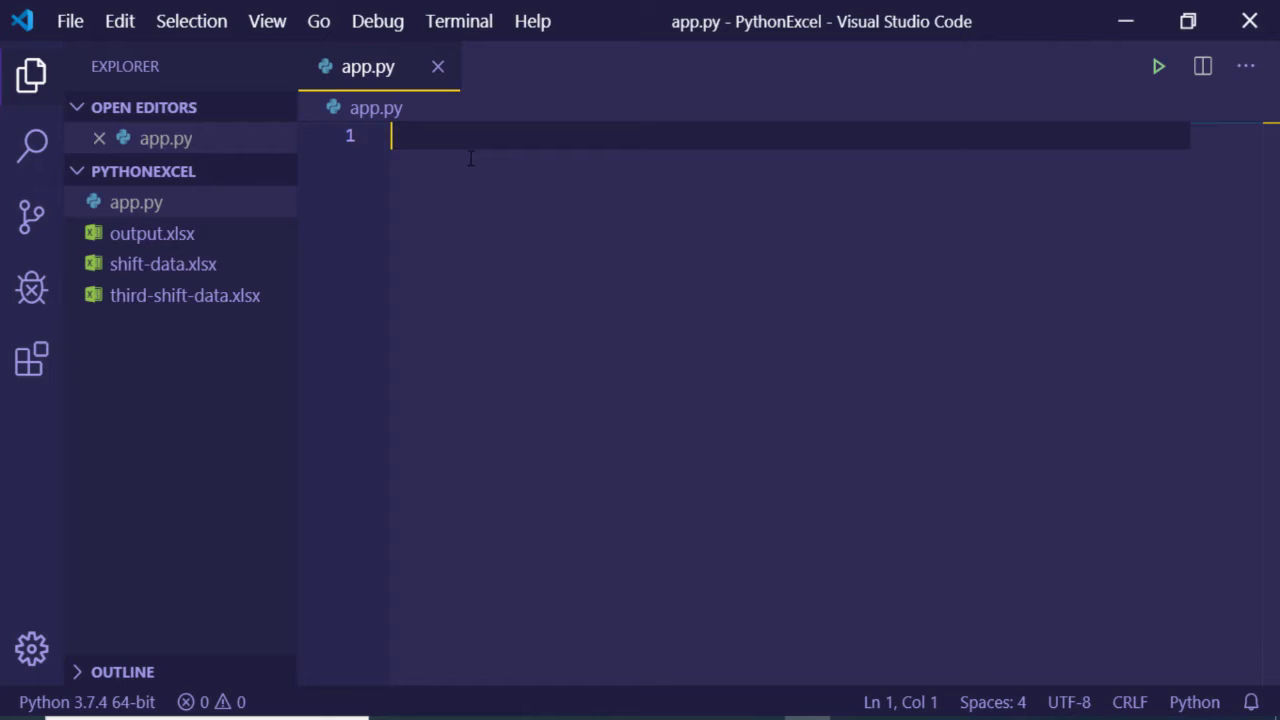
Step: Write the import line 'from reportlab.pdfgen import canvas' in app.py
type("impor")
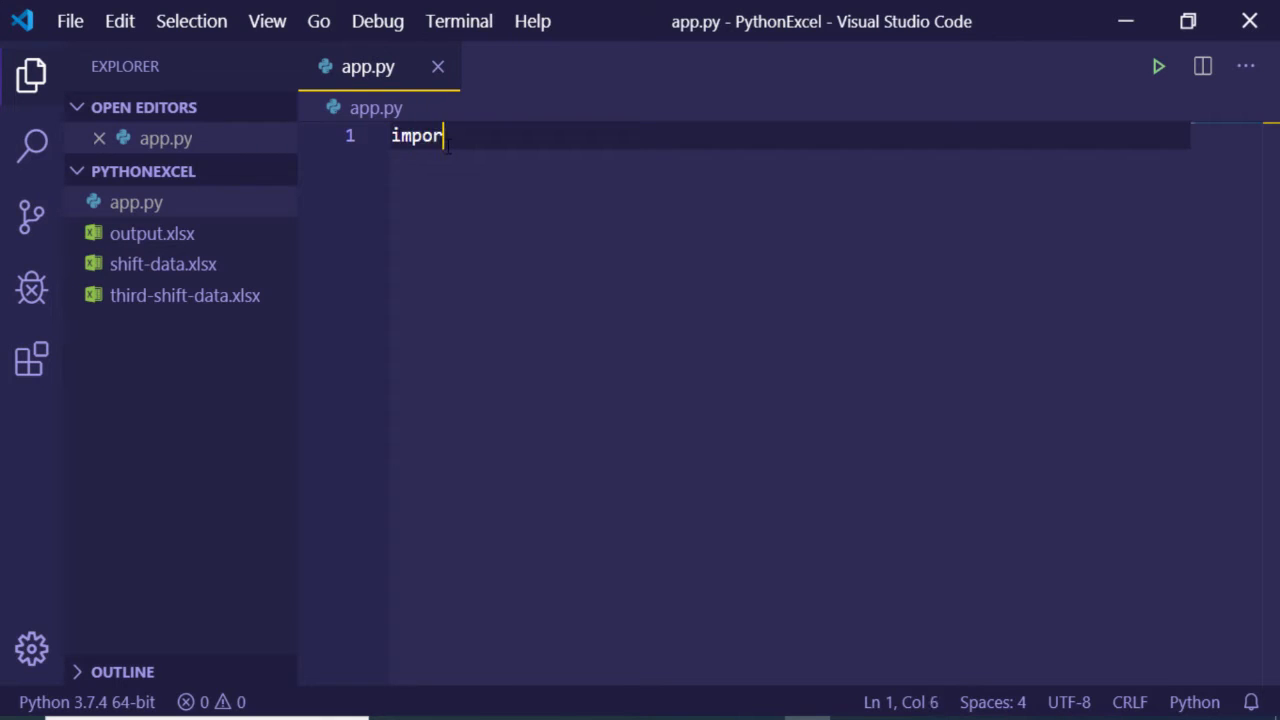
type("t")
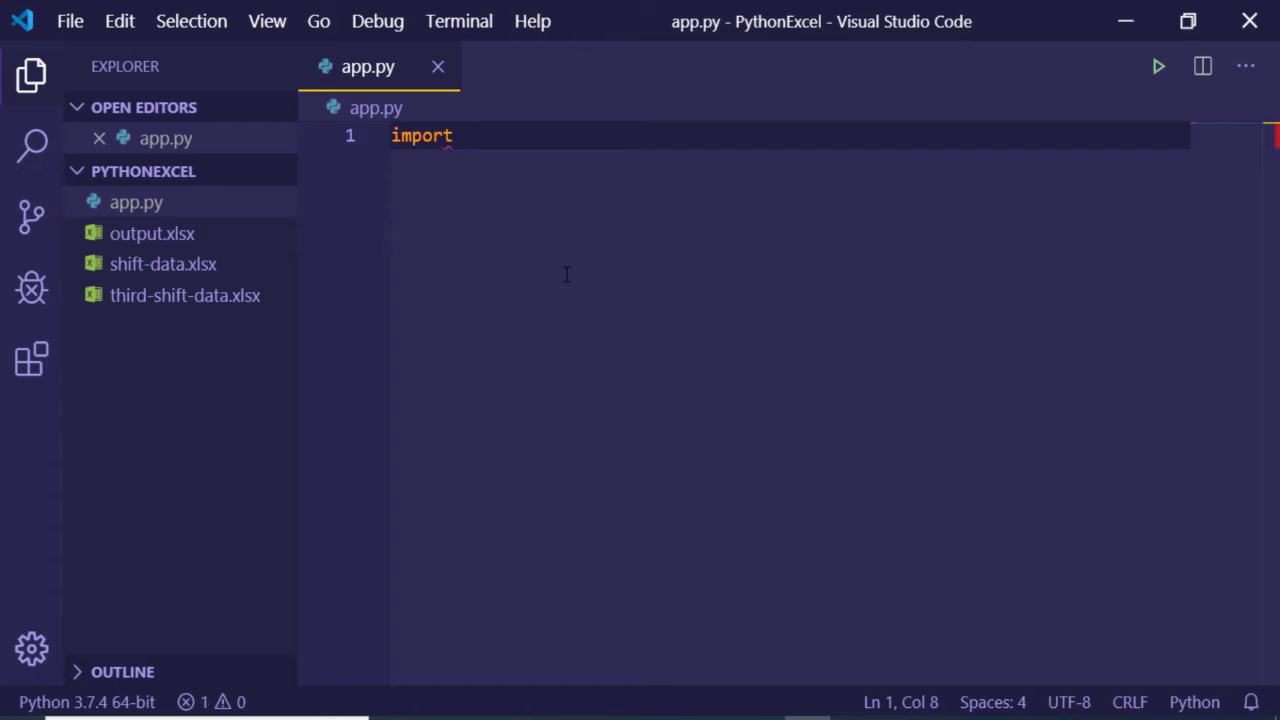
type("fr")
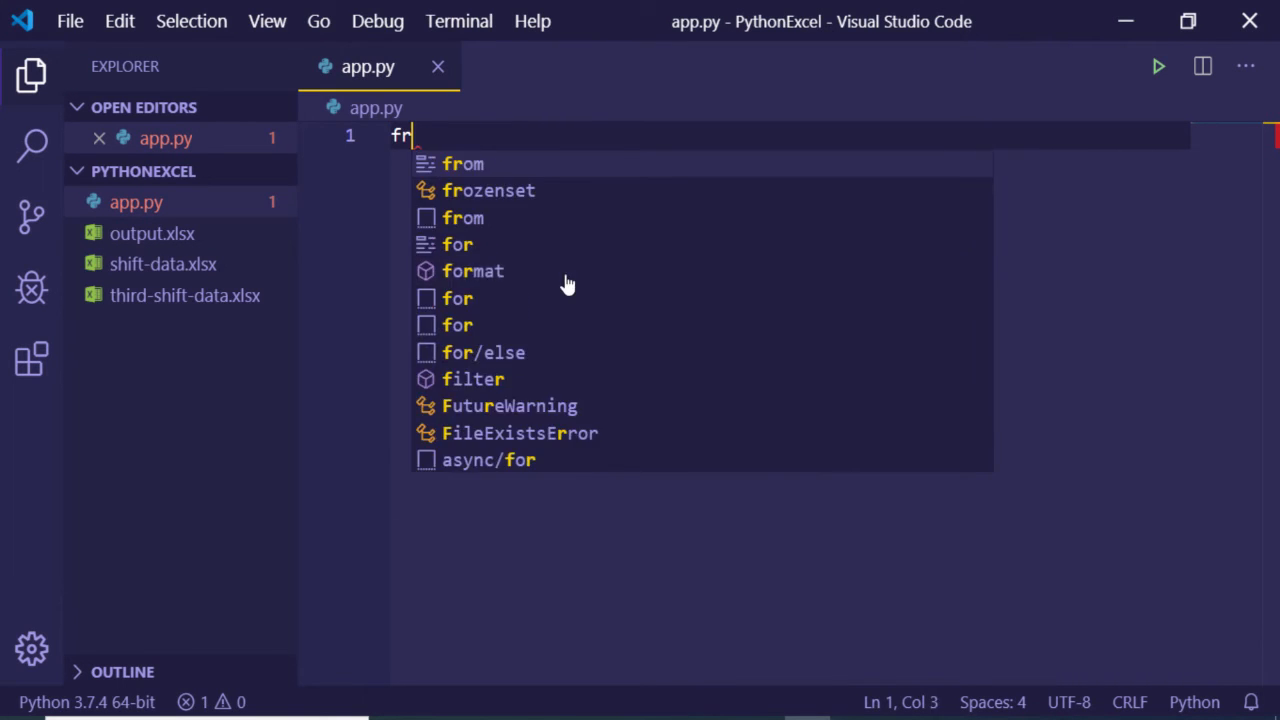
type("om")
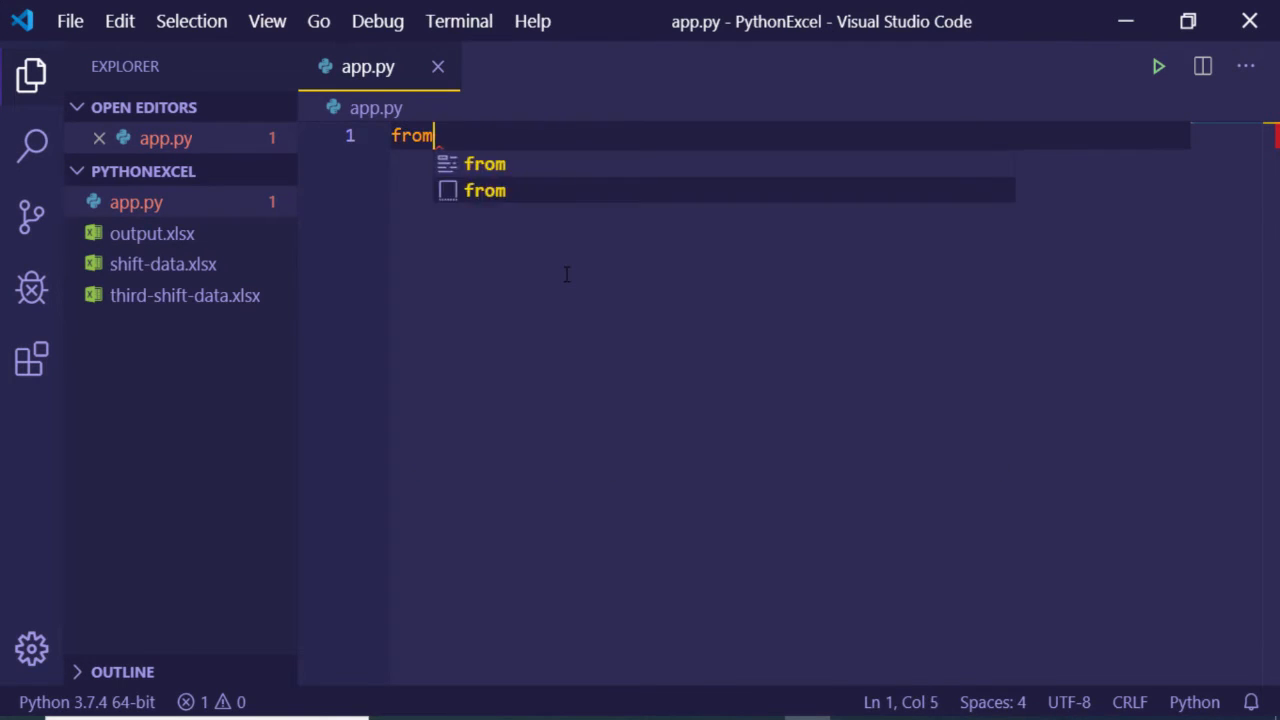
type("report")
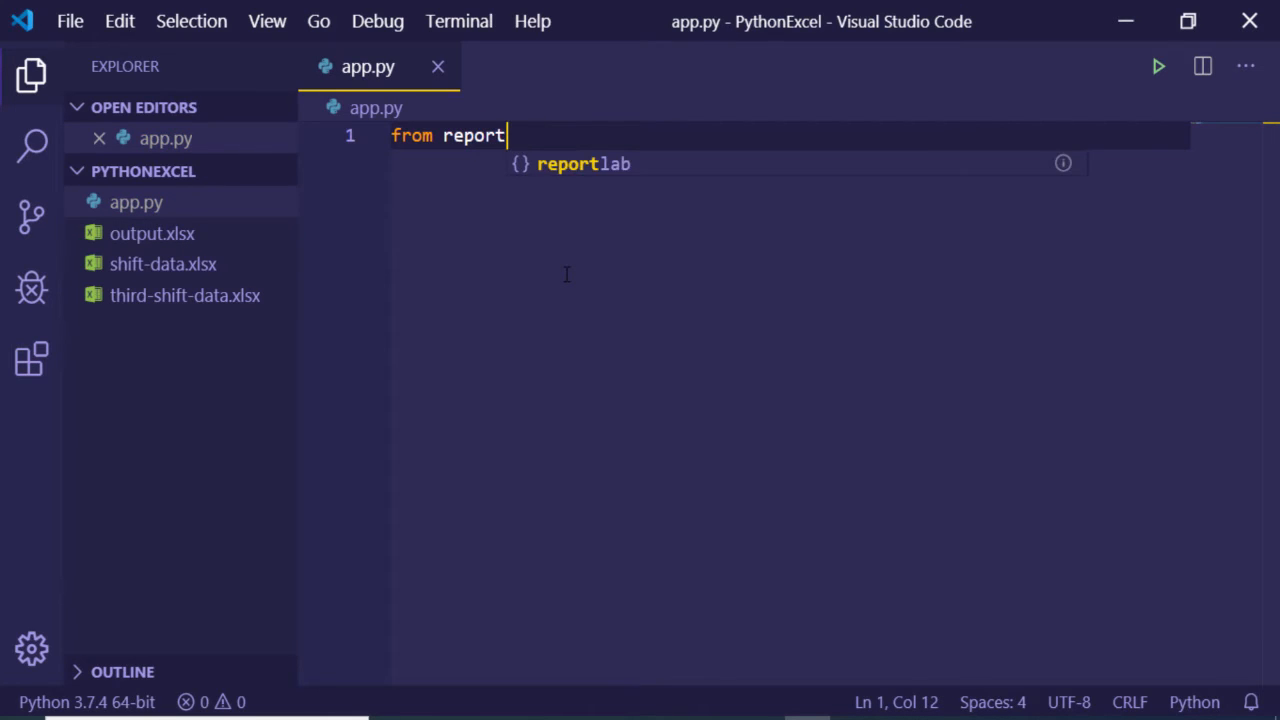
type("lab.pdf")
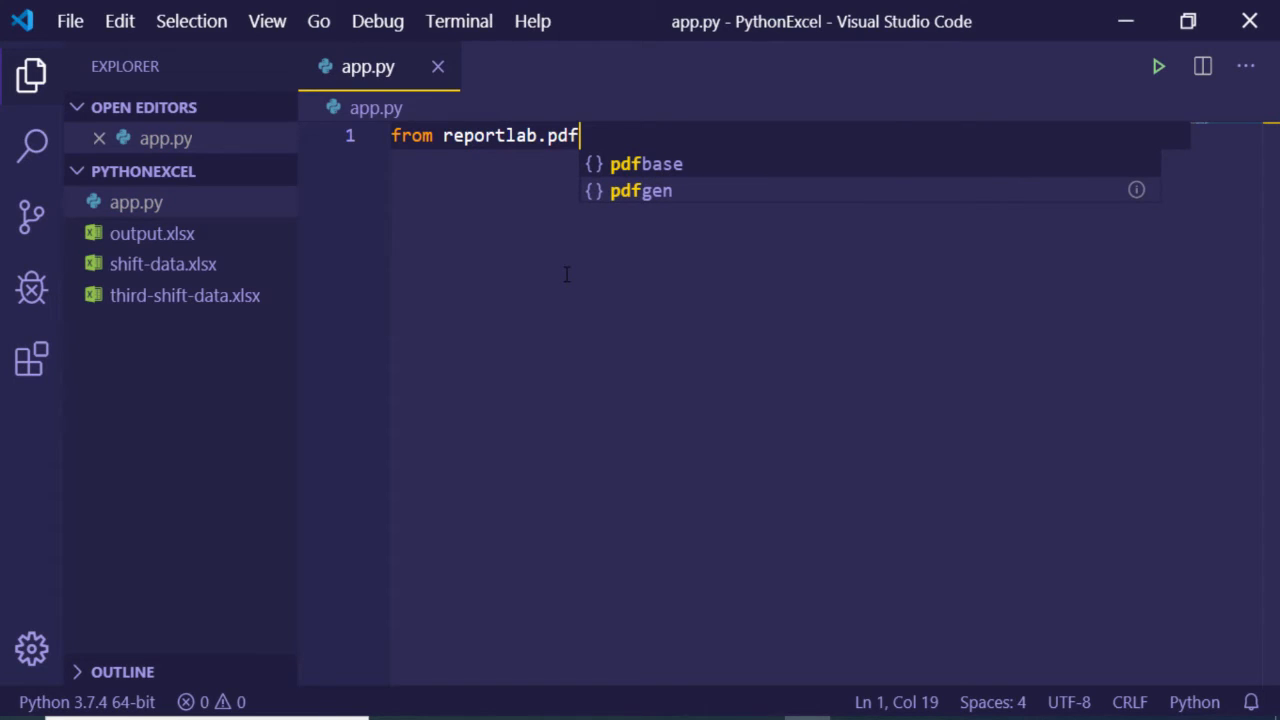
type("gen import")
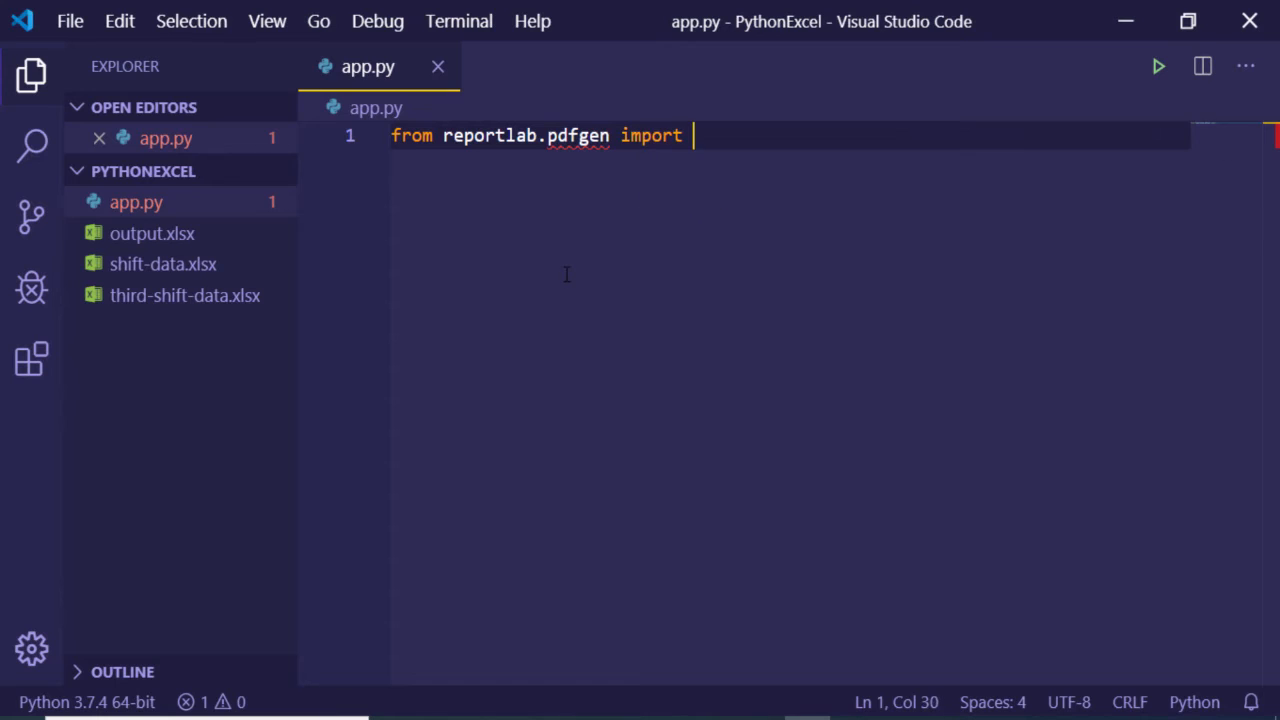
type("canvas")
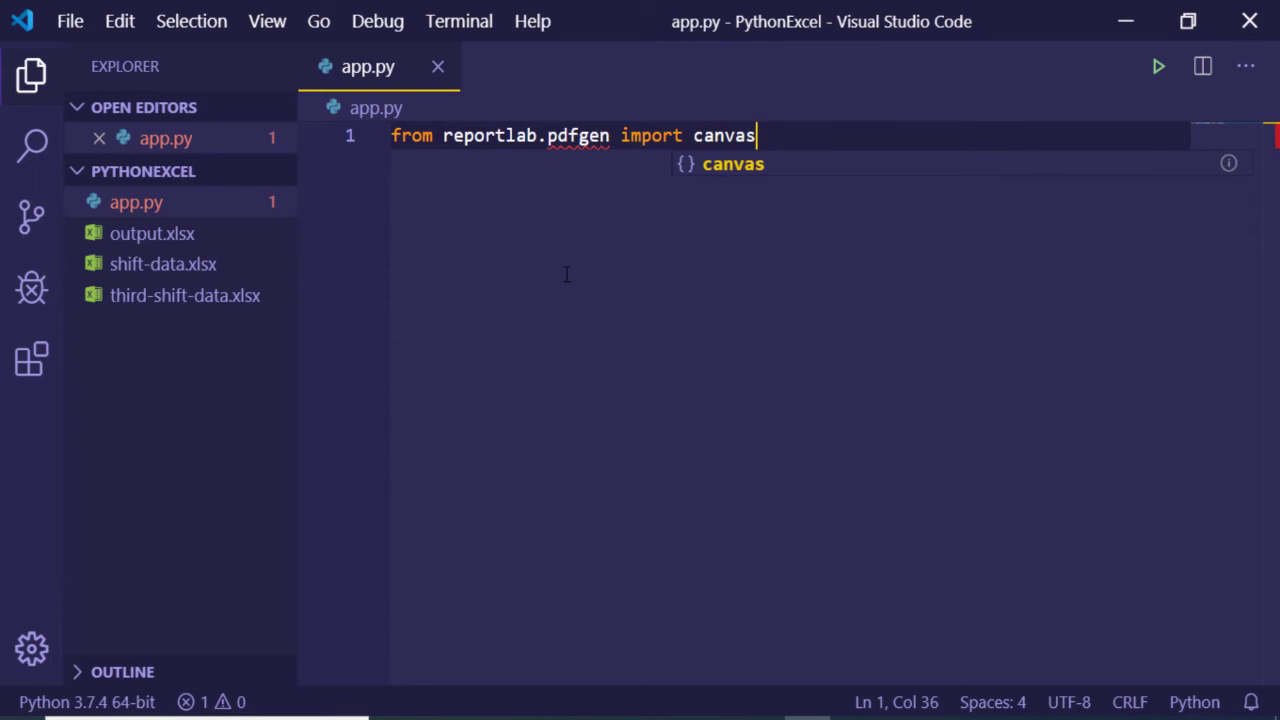
key("Enter")
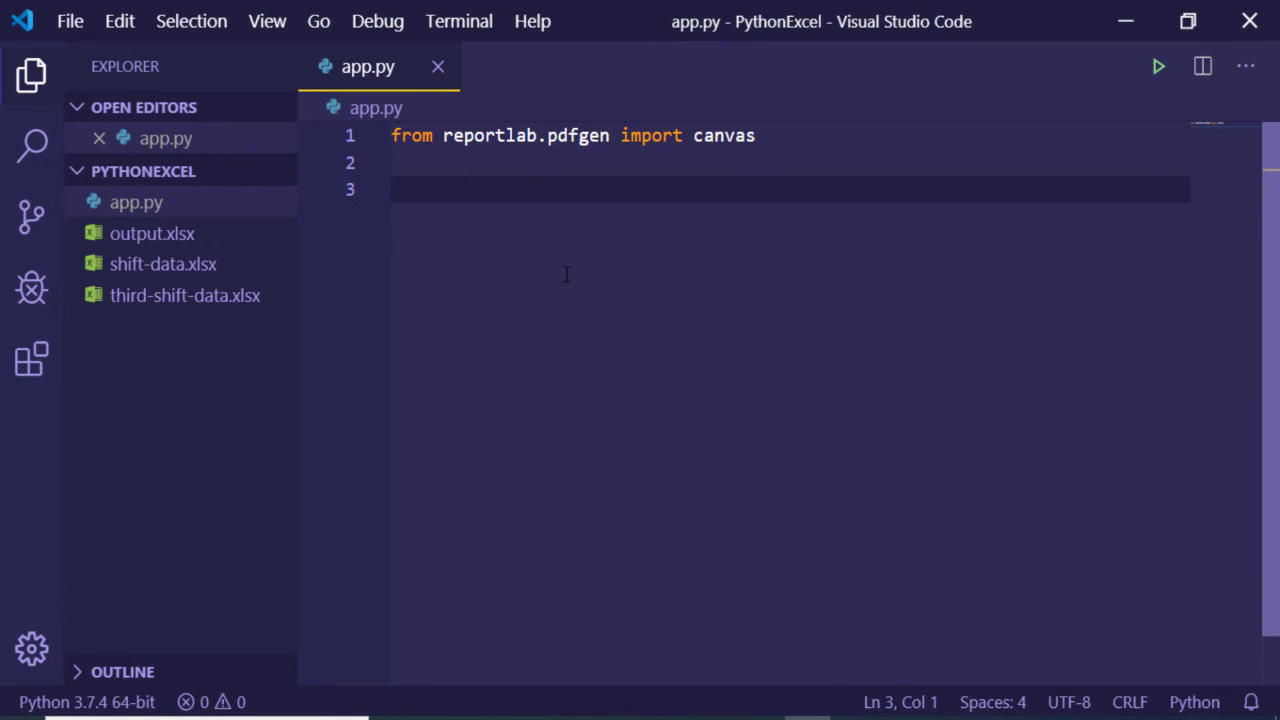
Step: Create the canvas with c = canvas.Canvas('Sample.pdf')
type("c =")
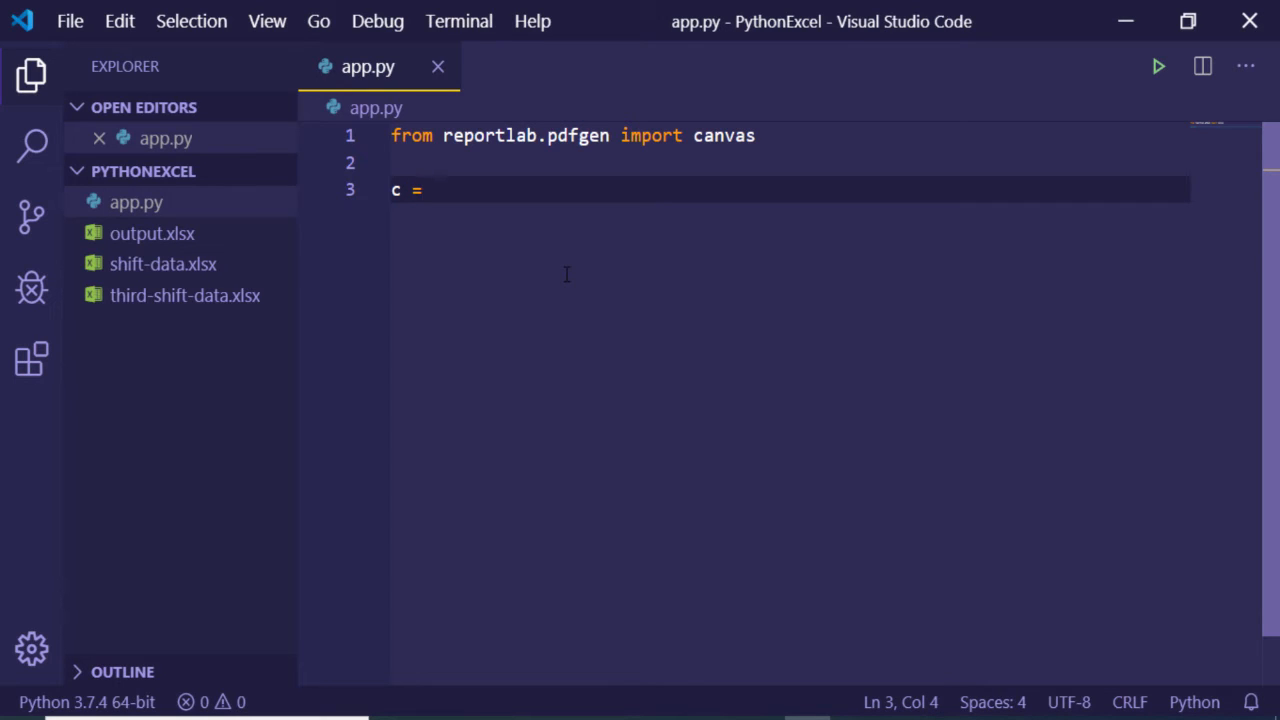
type("canva")
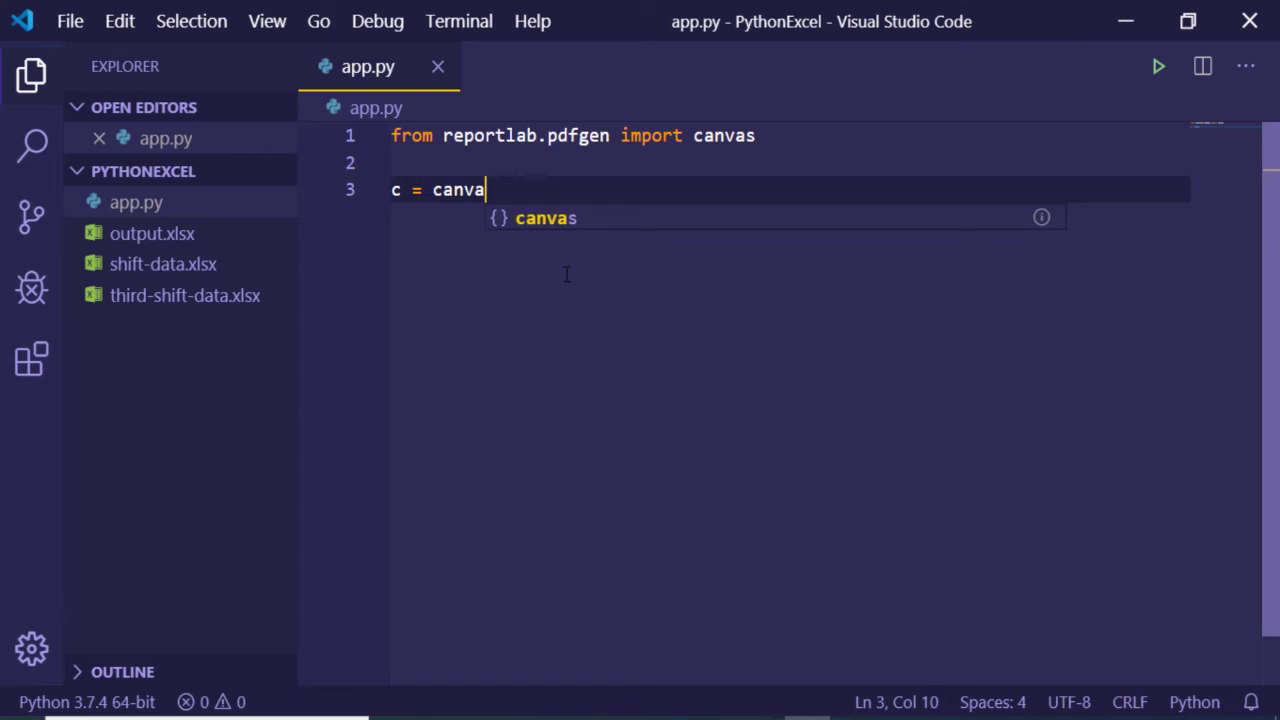
type(".C")
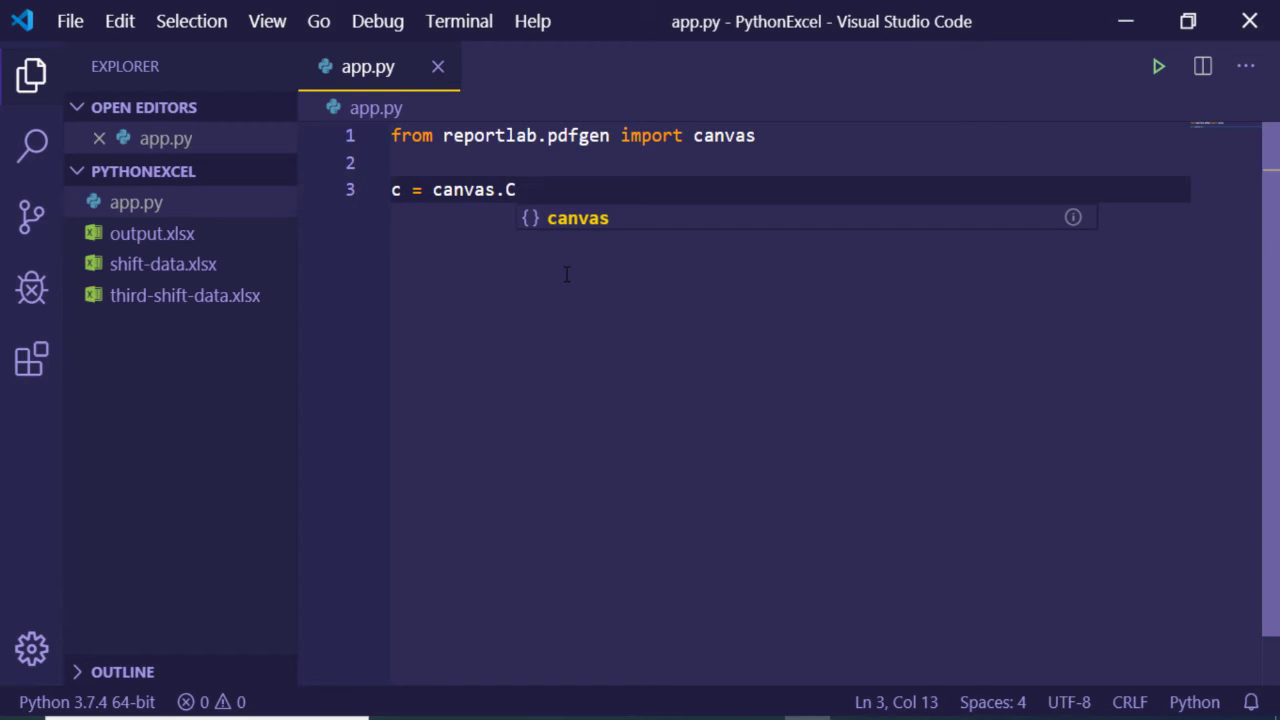
type("anvas('")
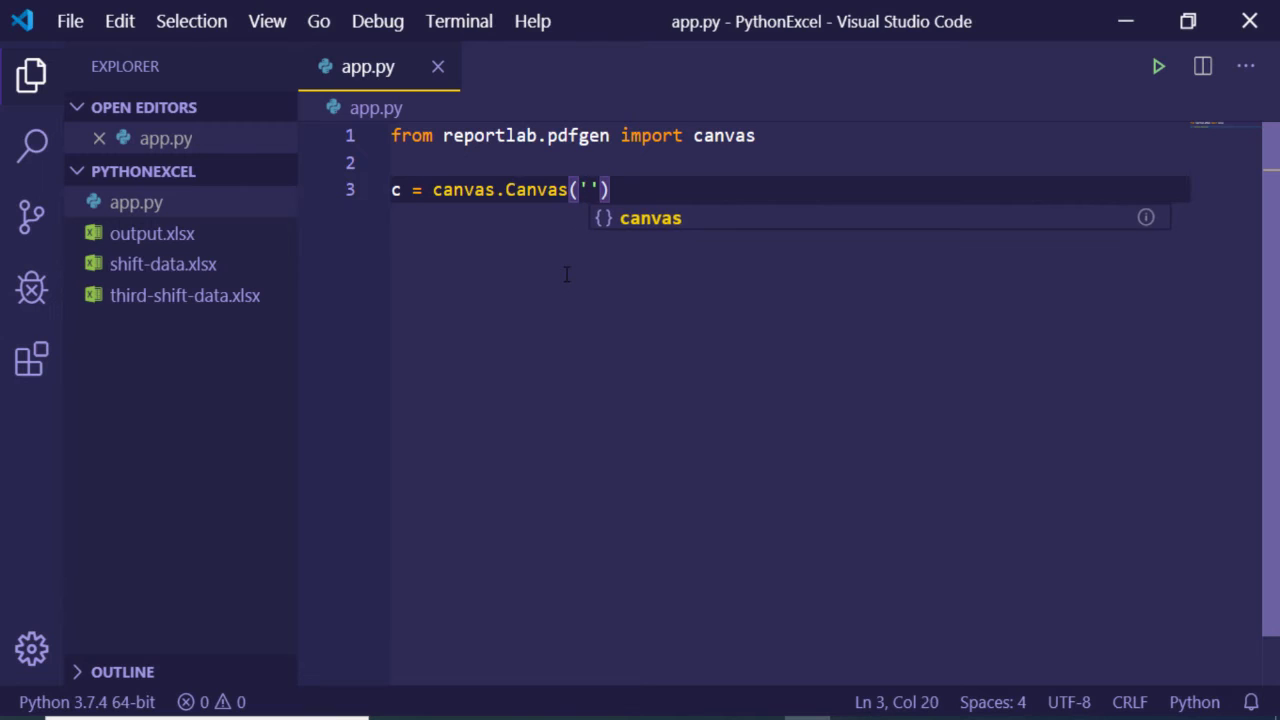
type("Sample.p")
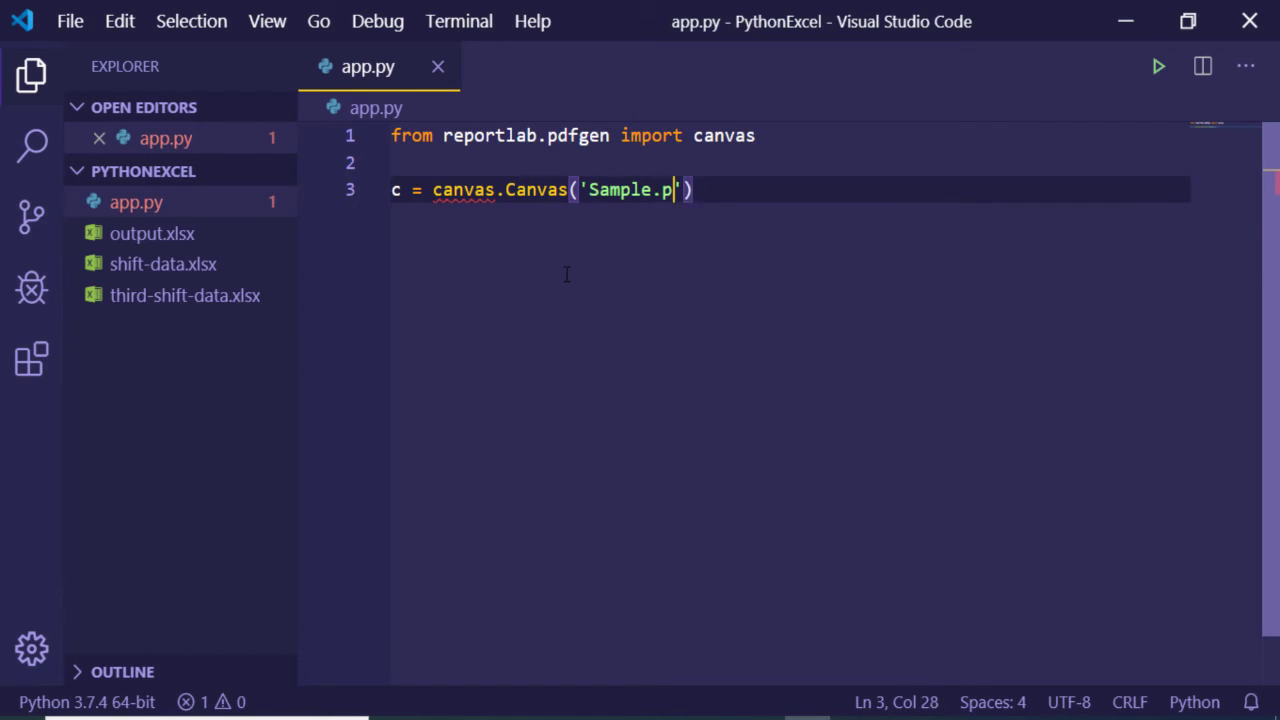
type("df')")
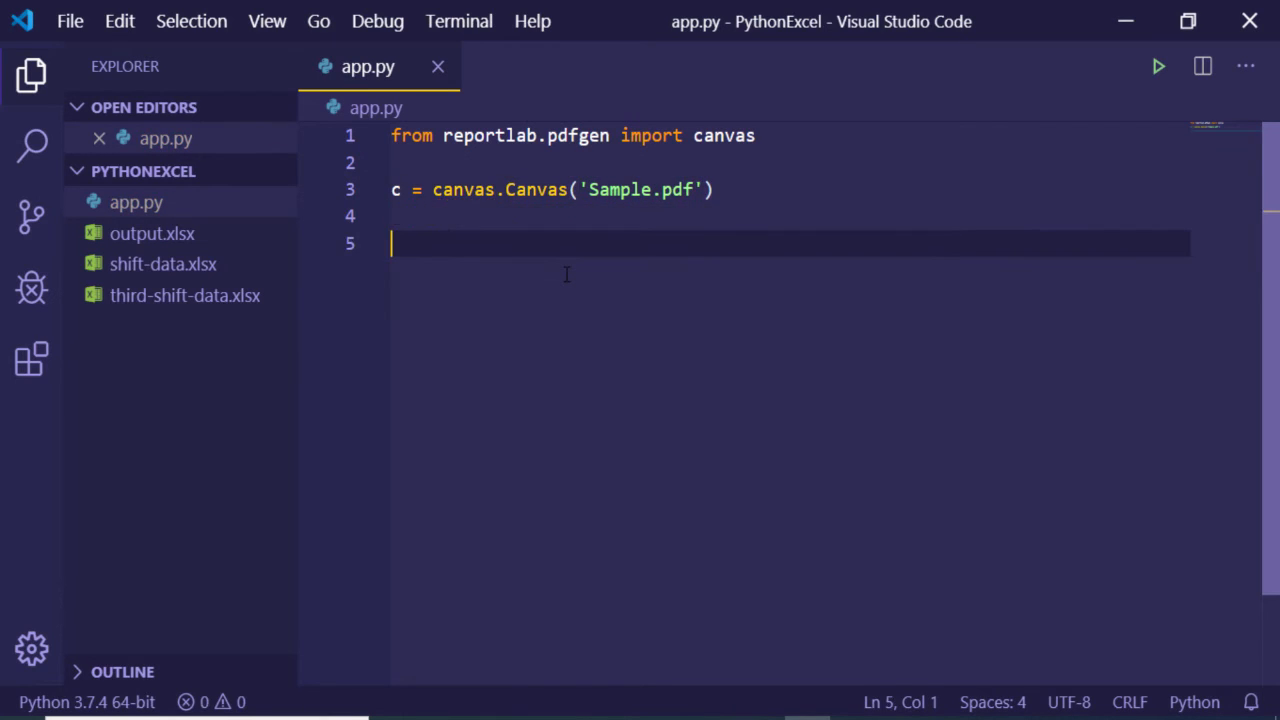
Step: Add c.drawString(50, 50, "This is a text") to place the text on the page
type("c.dra")
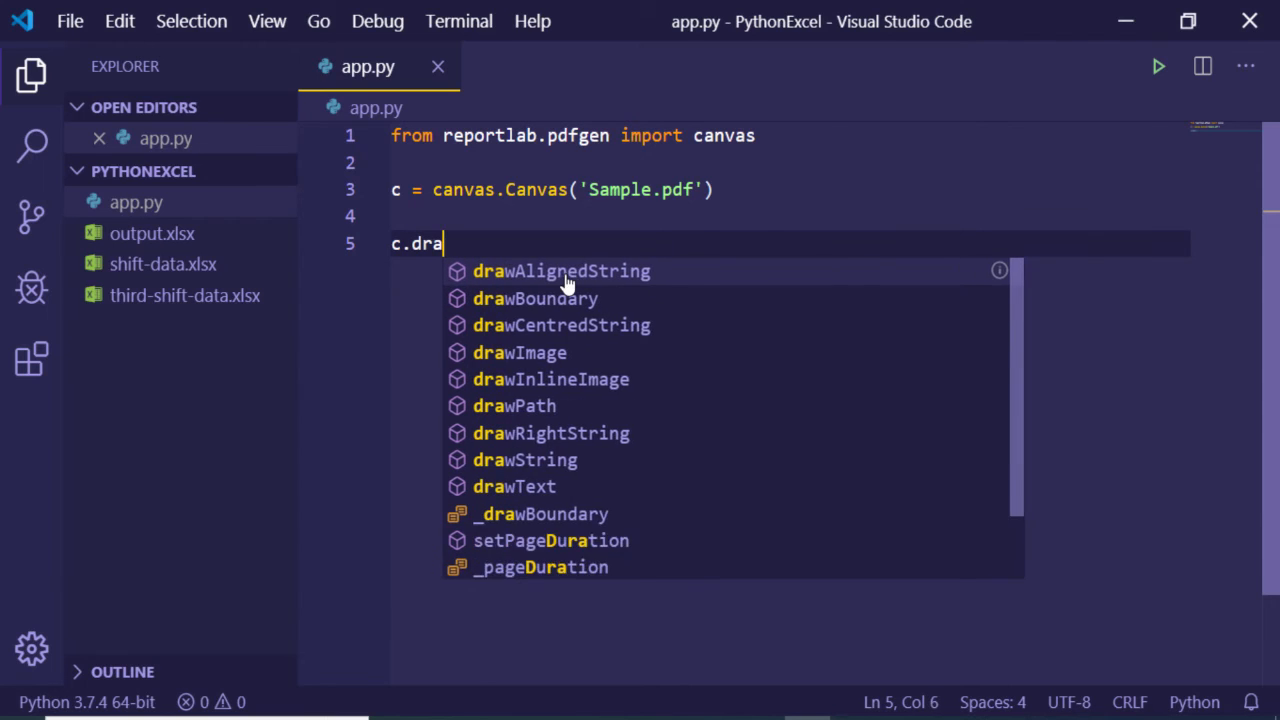
type("wString")
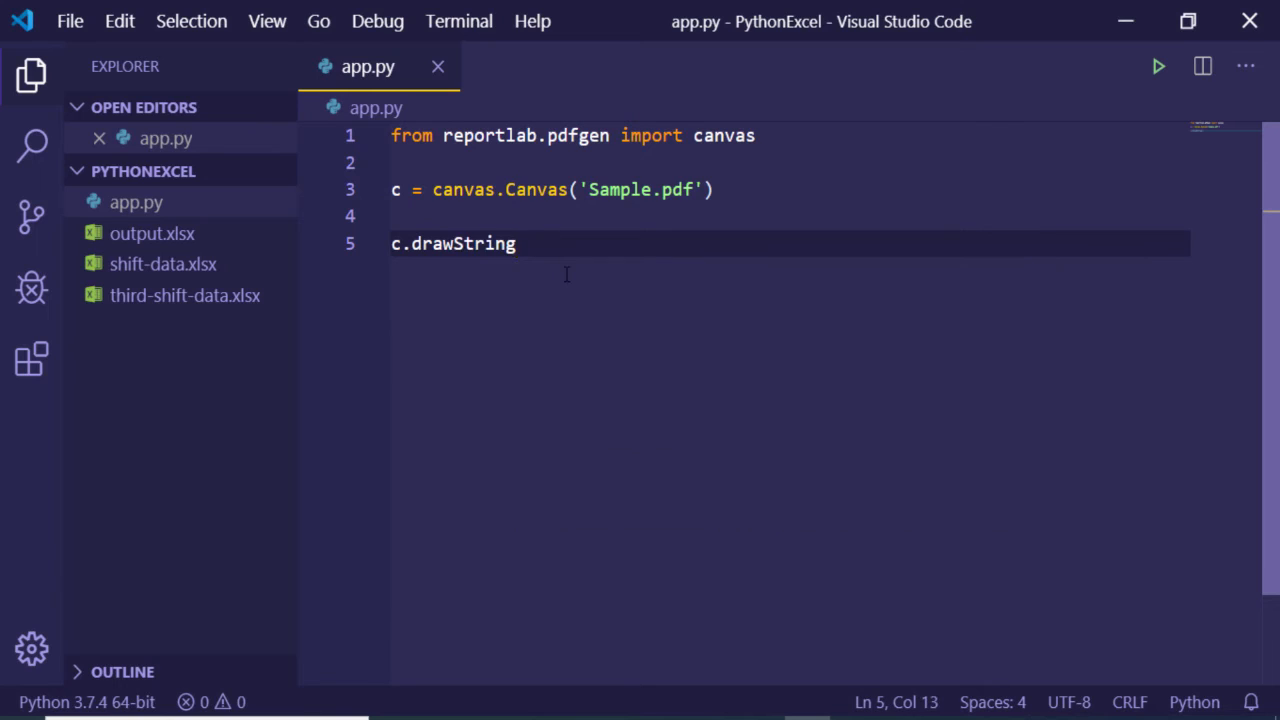
type("()")
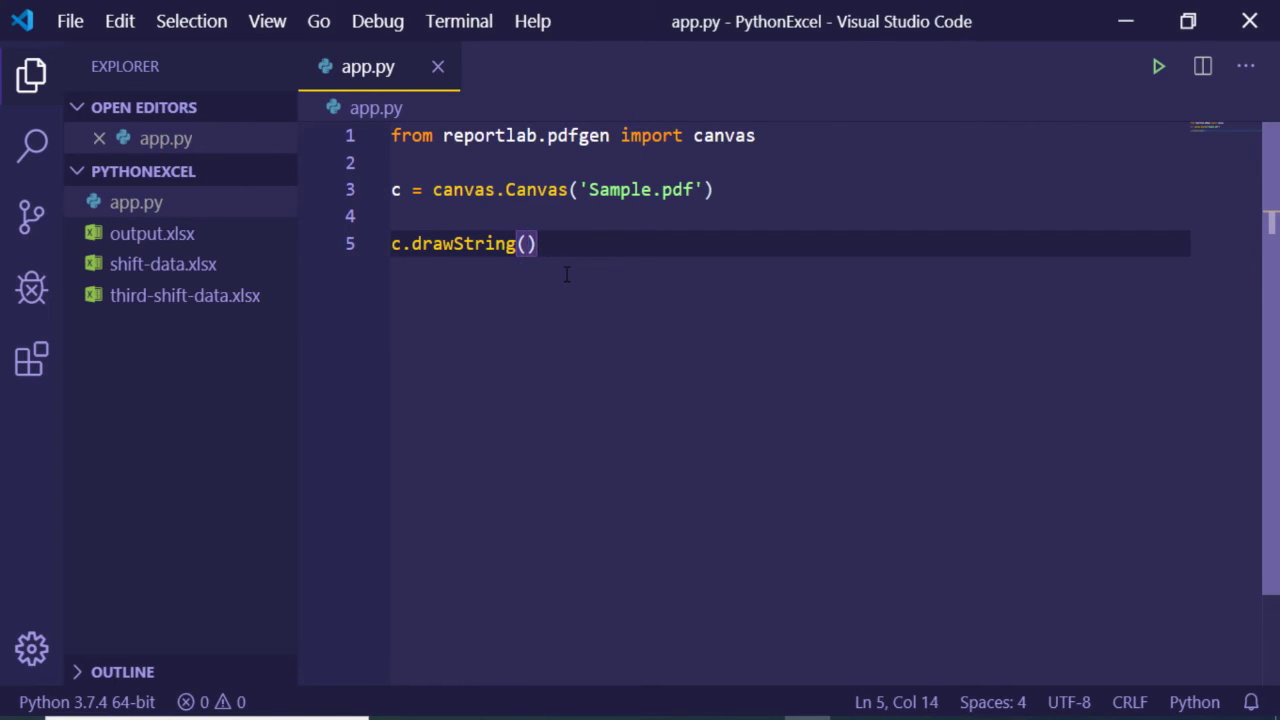
type("50,50")
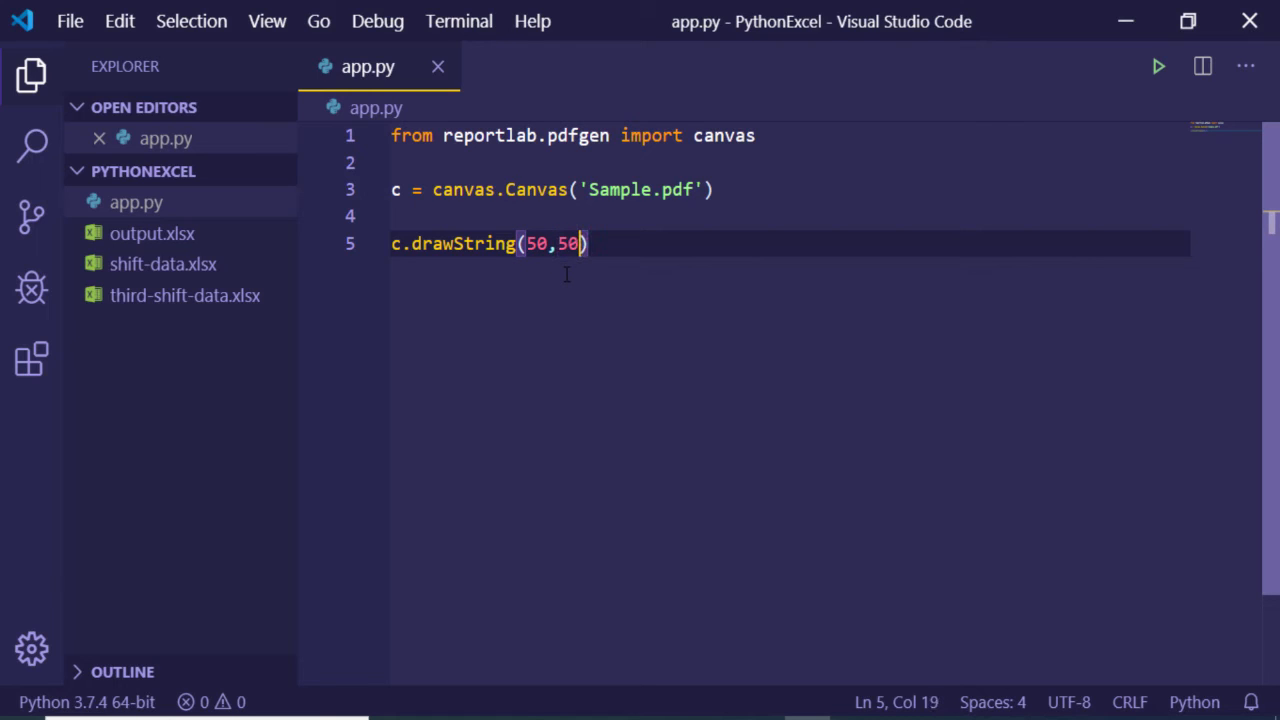
type(",\"T")
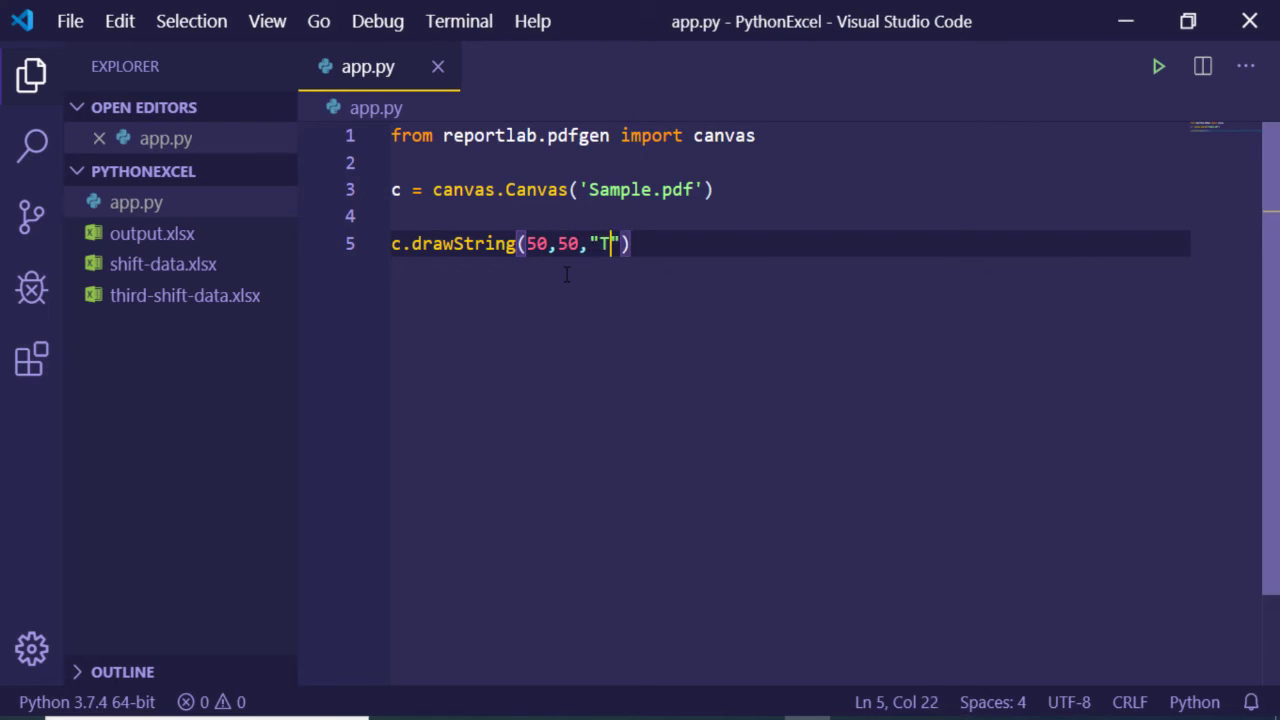
type("his is a text")
type("c.save()")
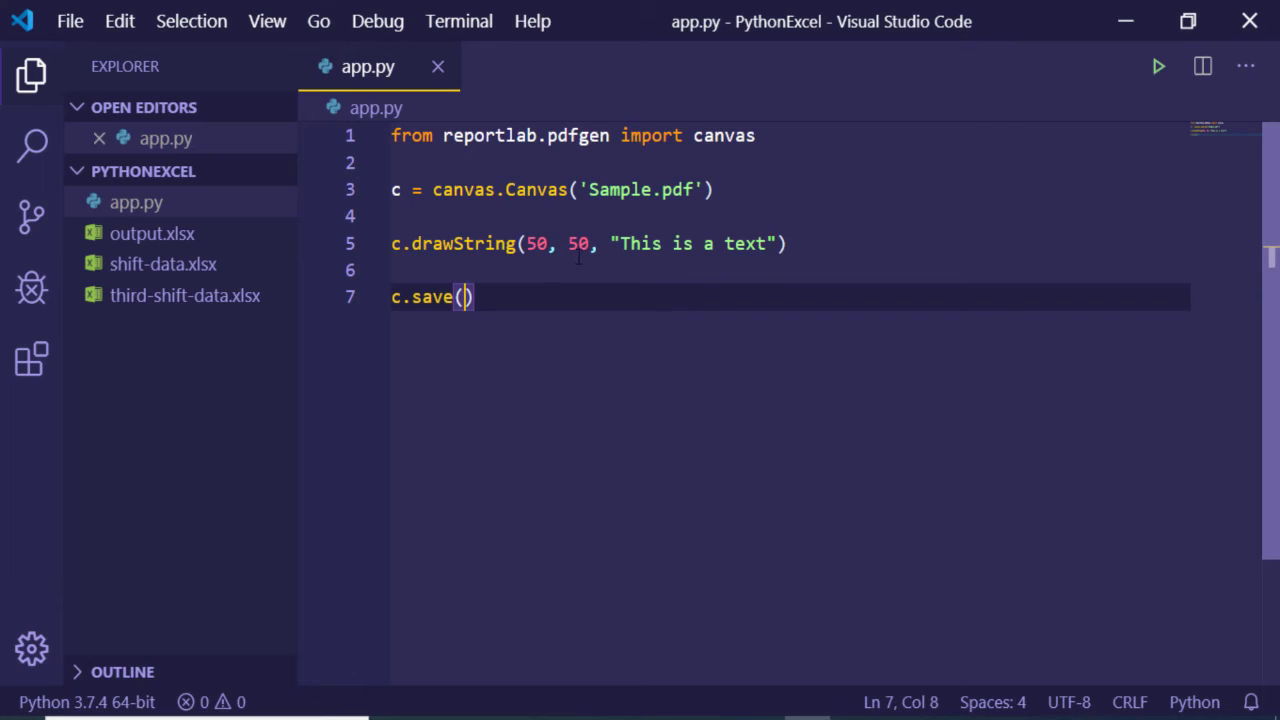
mouse_move(1052, 76)
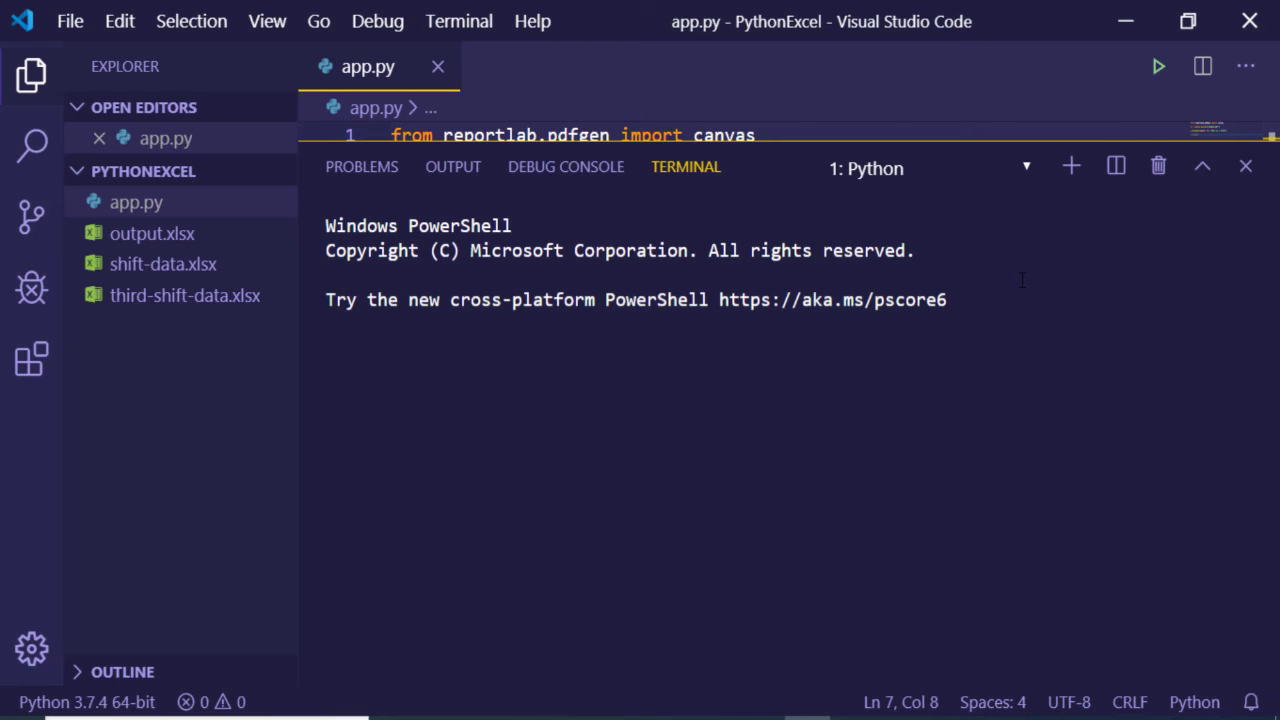
Step: Run app.py so Sample.pdf is generated in the PythonExcel folder
left_click(1156, 66)
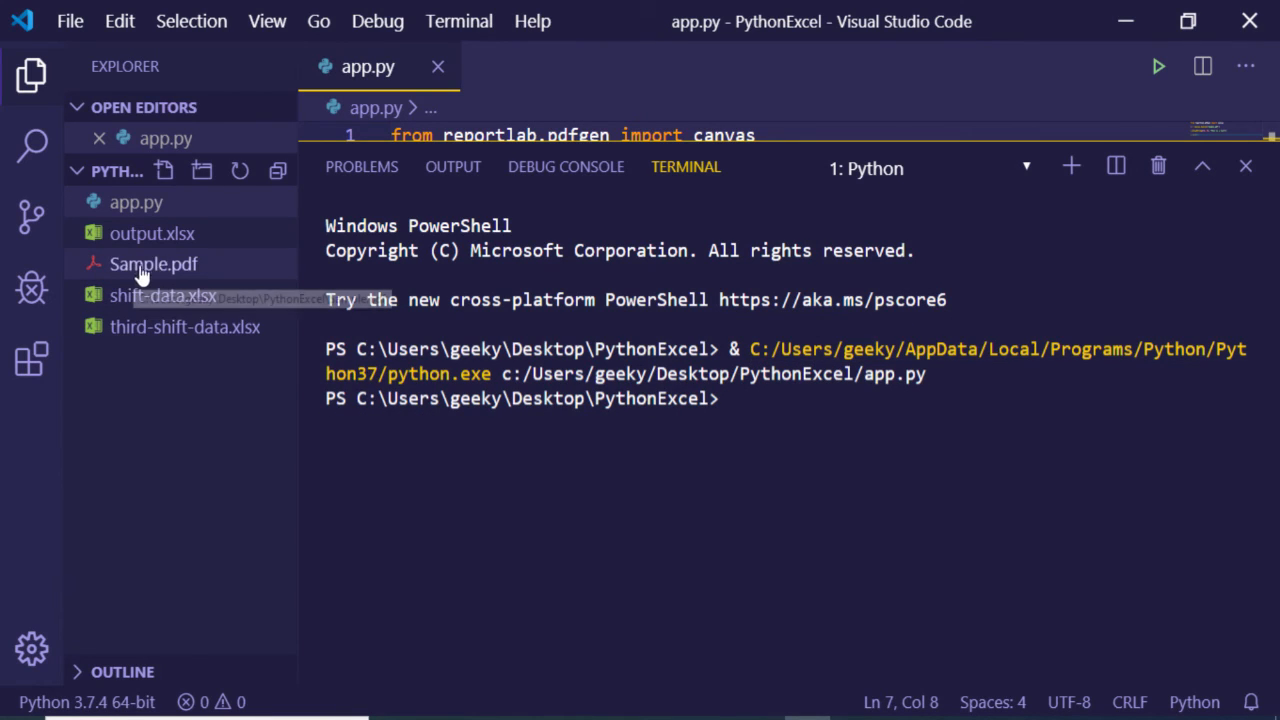
mouse_move(636, 624)
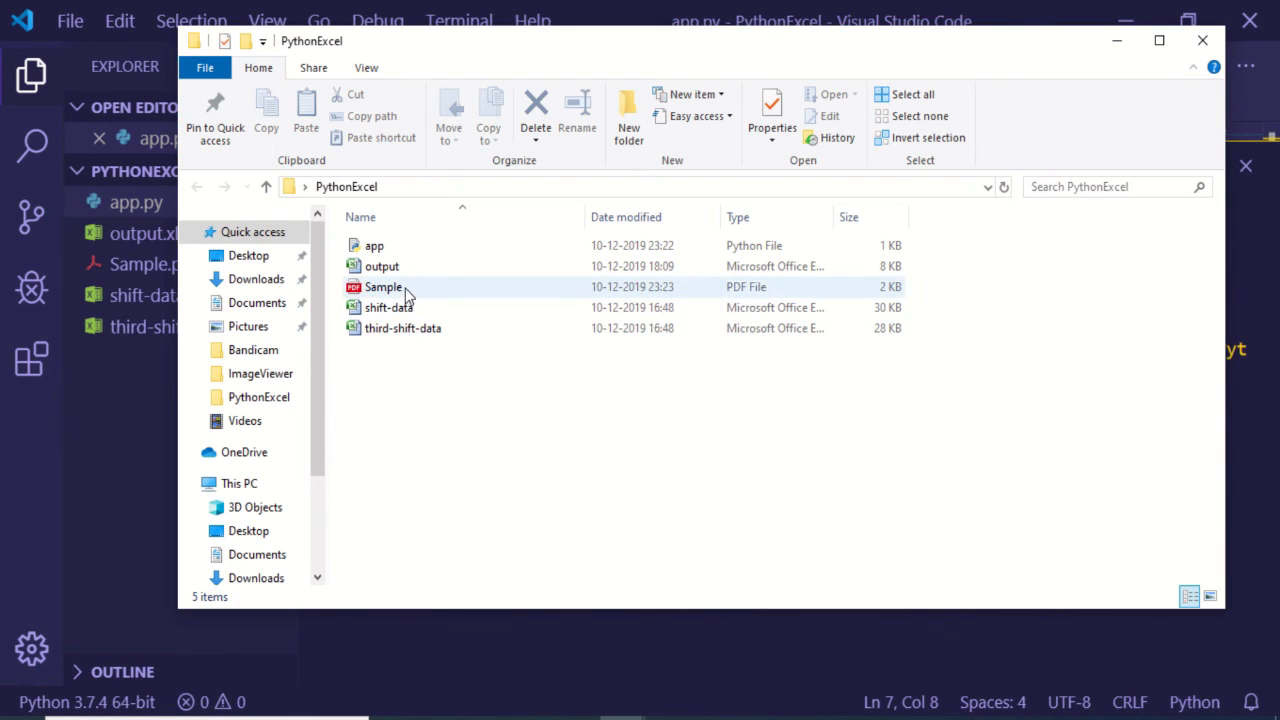
Step: Open Sample.pdf from the PythonExcel folder to view the generated document
left_click(384, 288)
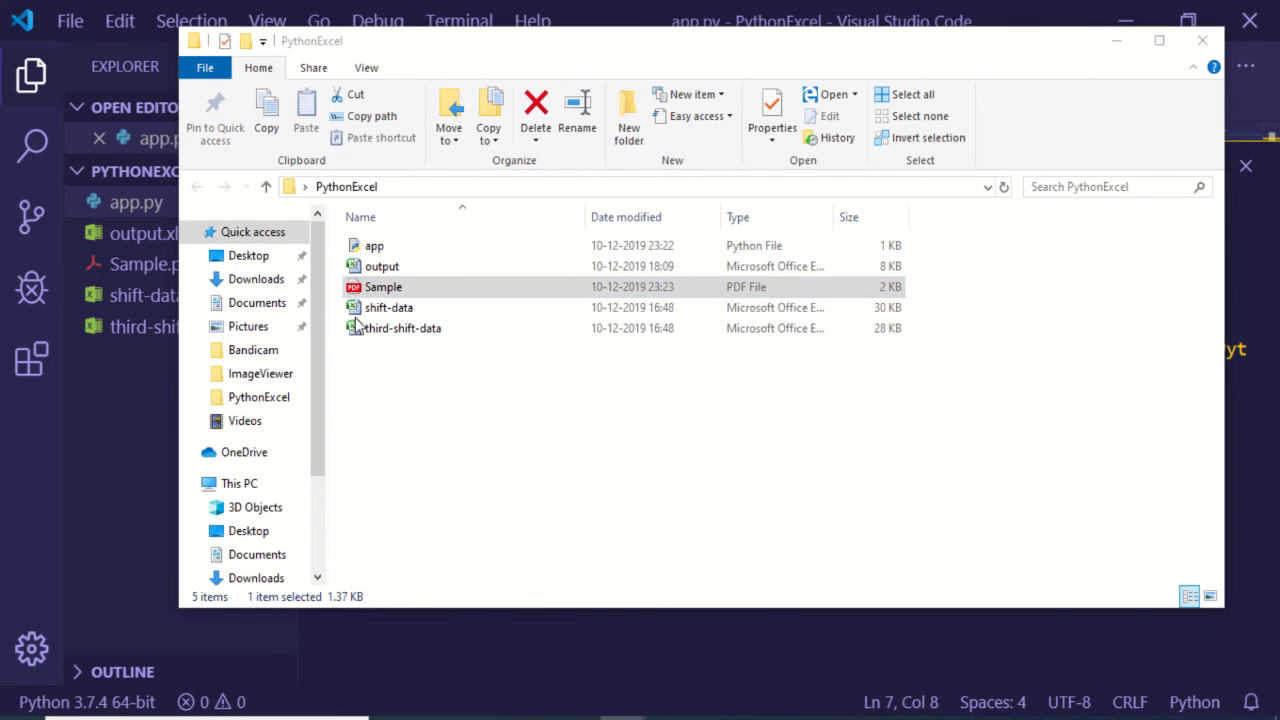
double_click(384, 288)
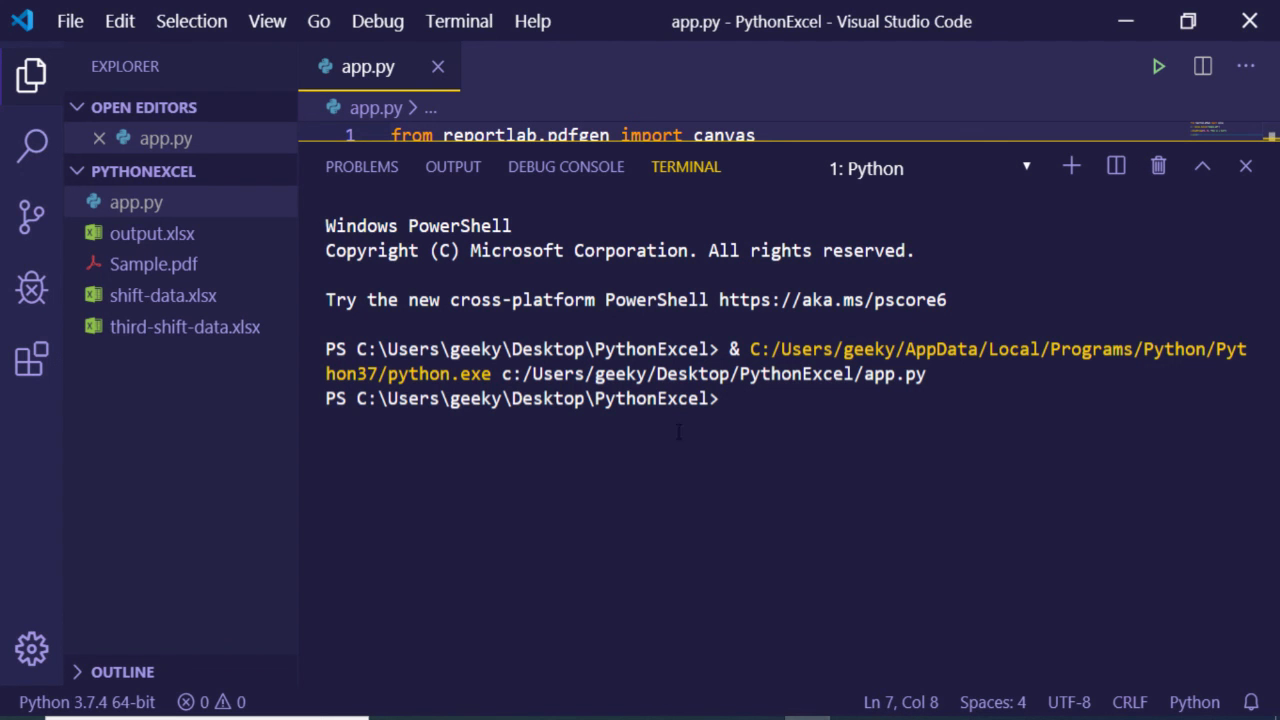
mouse_move(1248, 168)
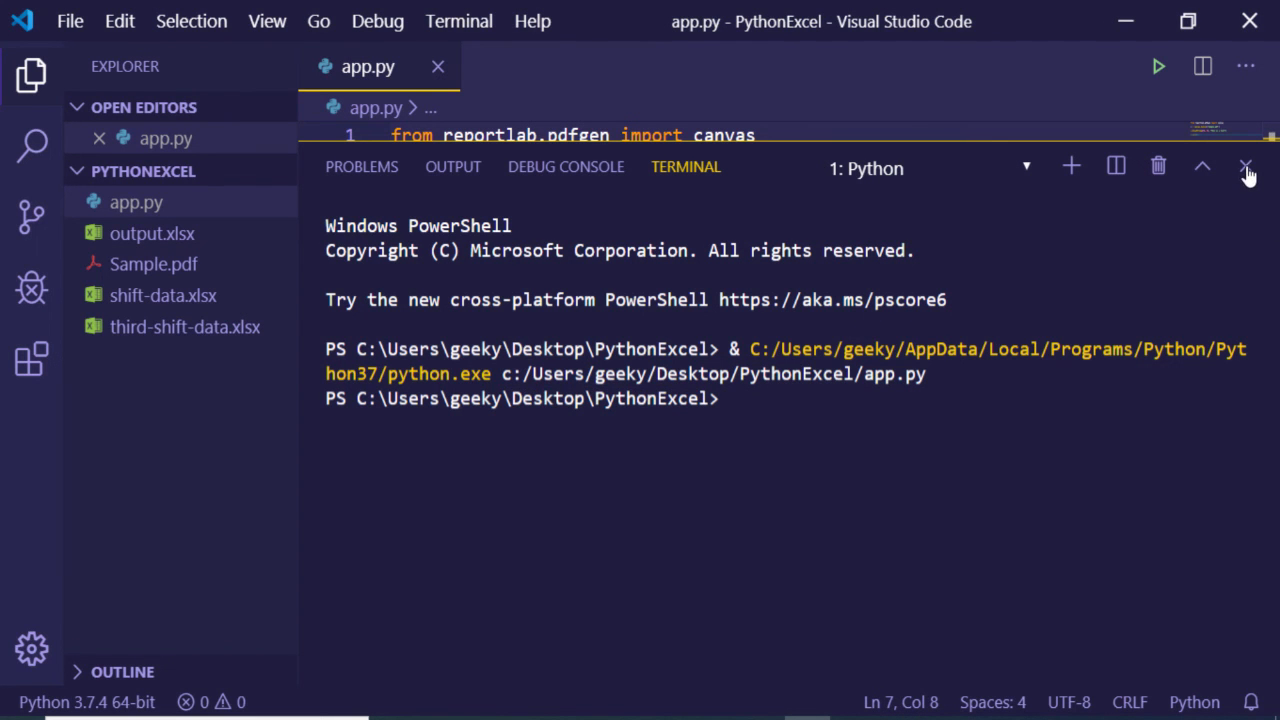